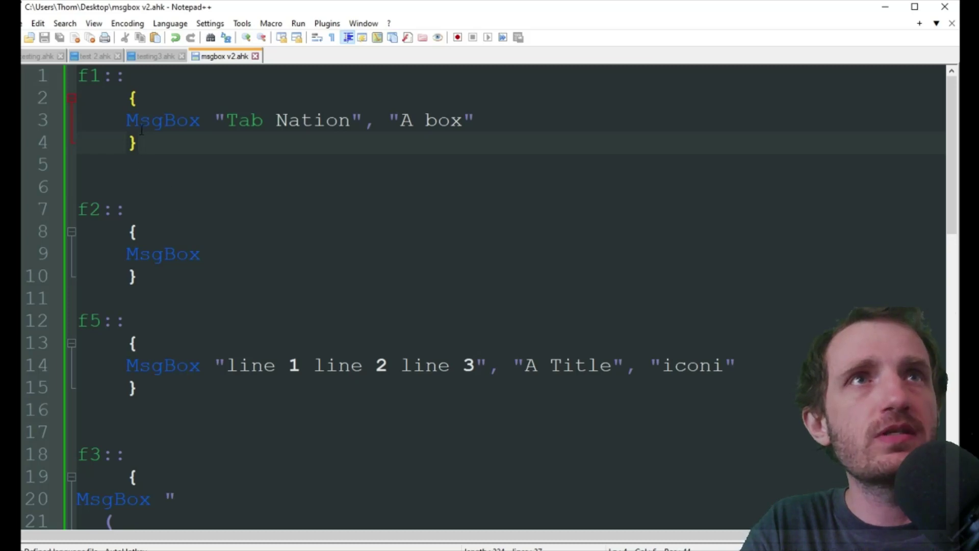
mouse_move(171, 192)
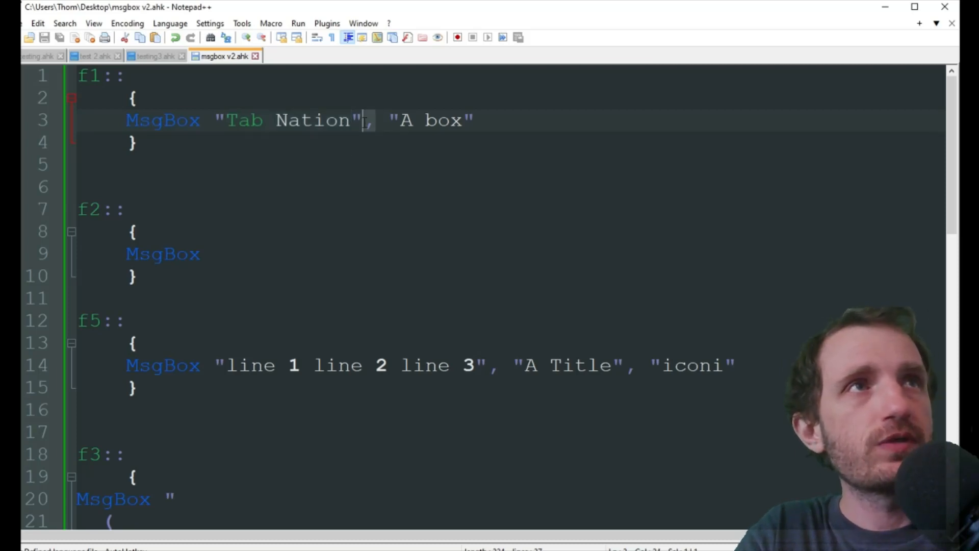
Highlight the A box title argument, then close the A box message from the F1 hotkey.
left_click_drag(390, 120, 474, 120)
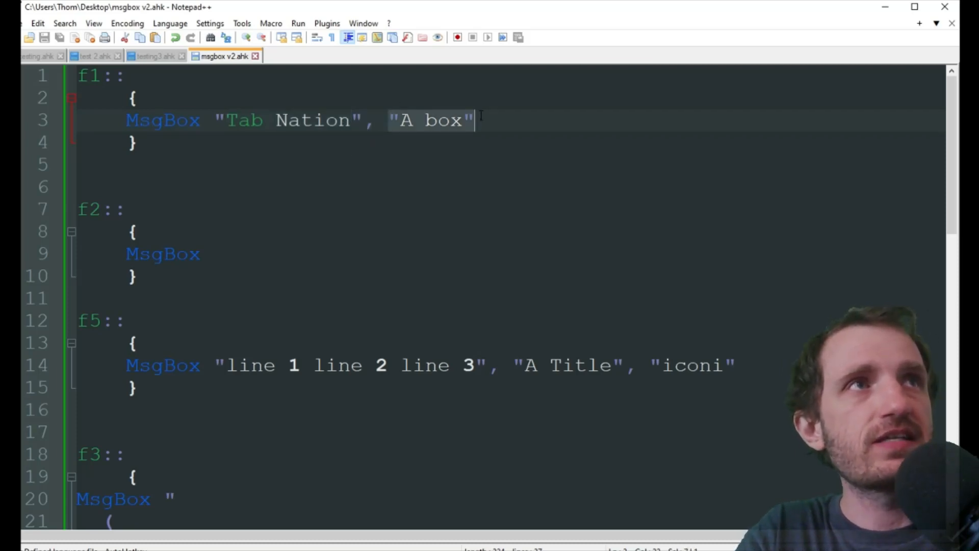
mouse_move(471, 131)
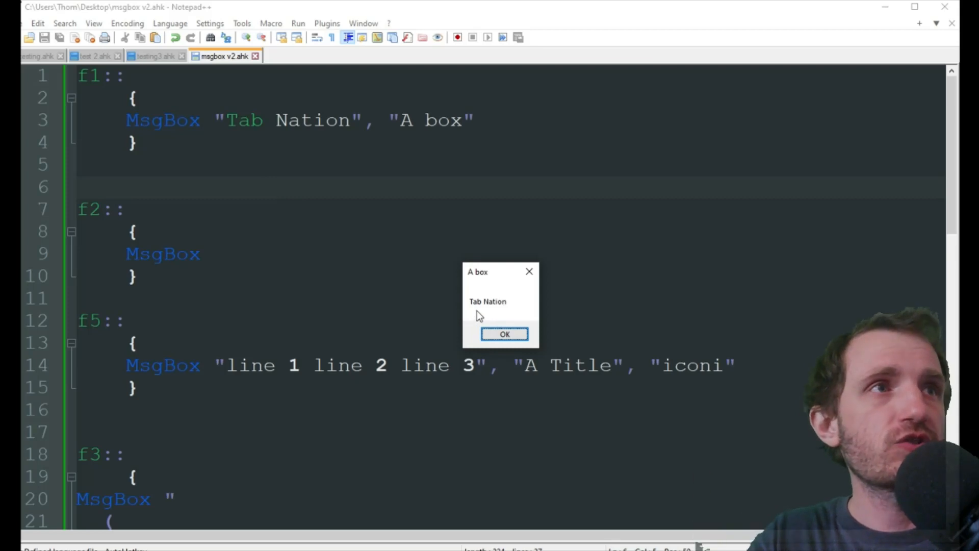
mouse_move(485, 284)
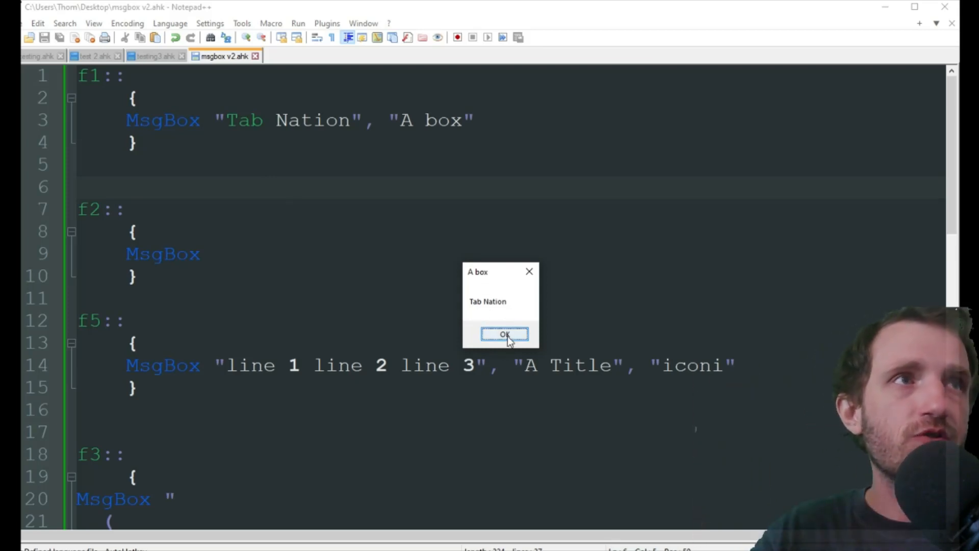
left_click(502, 334)
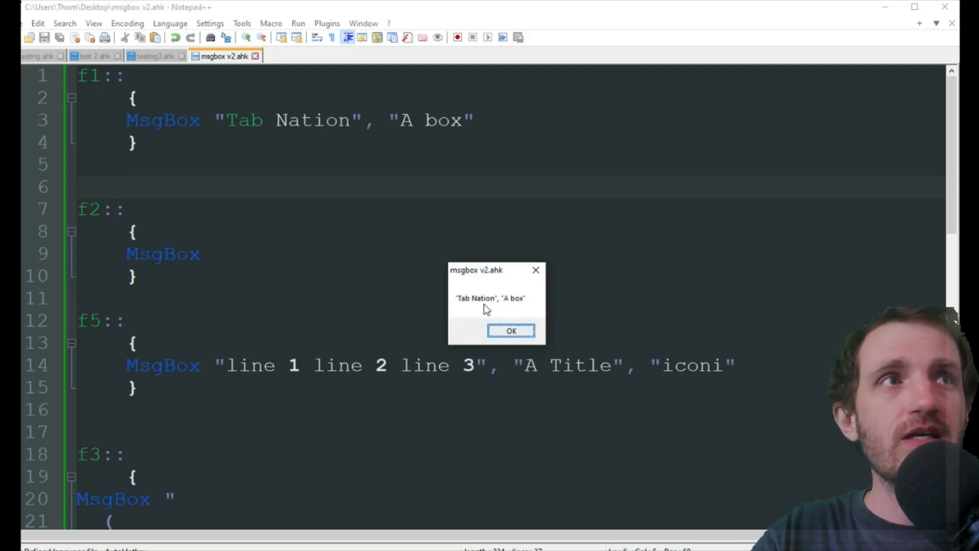
mouse_move(502, 313)
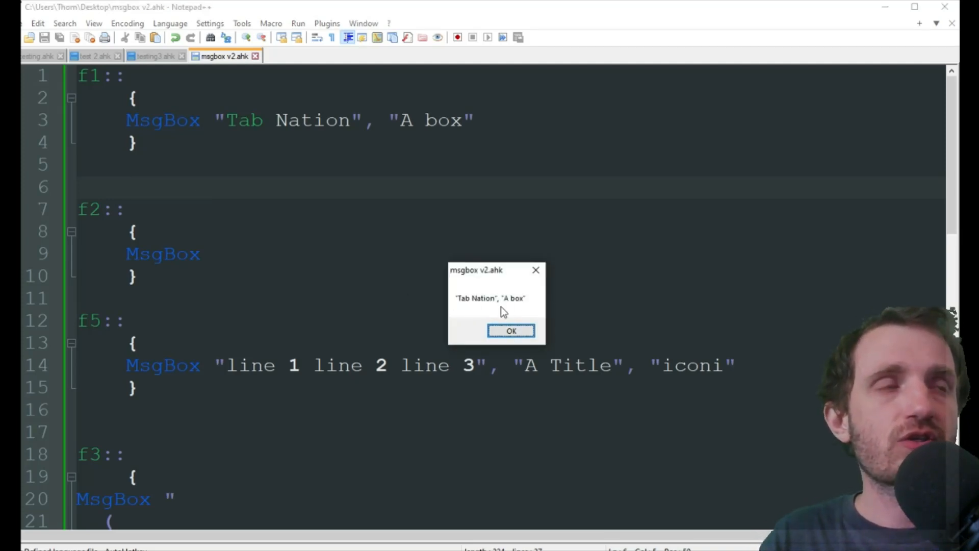
mouse_move(469, 282)
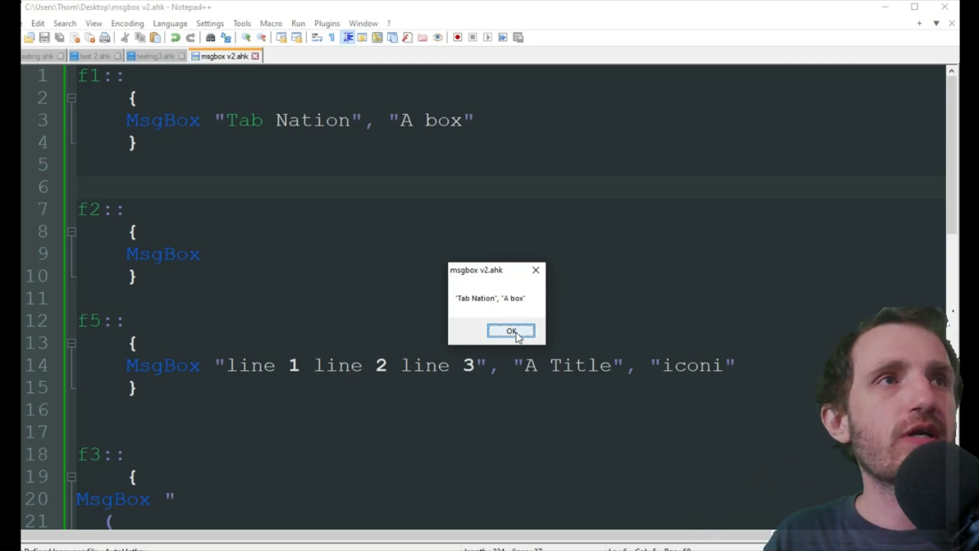
Close the successive boxes showing the raw Tab Nation, line 1 line 2, and varnum texts.
left_click(512, 331)
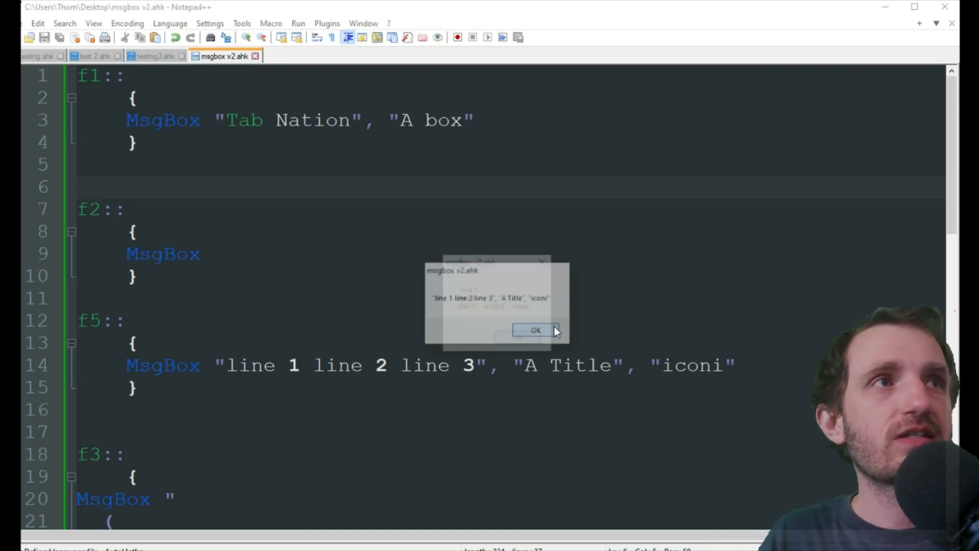
left_click(535, 330)
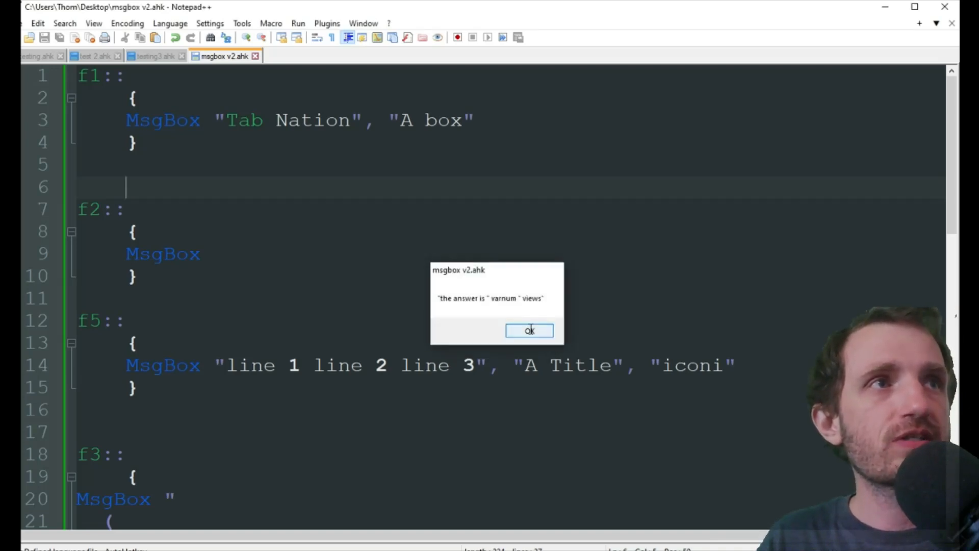
left_click(529, 331)
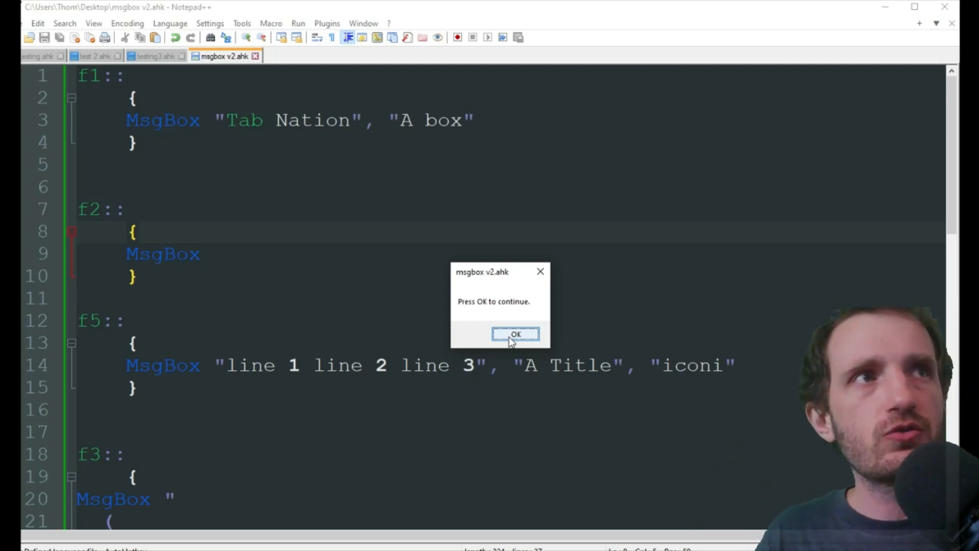
Close the default Press OK box and select the text and title arguments on line 3.
left_click(516, 333)
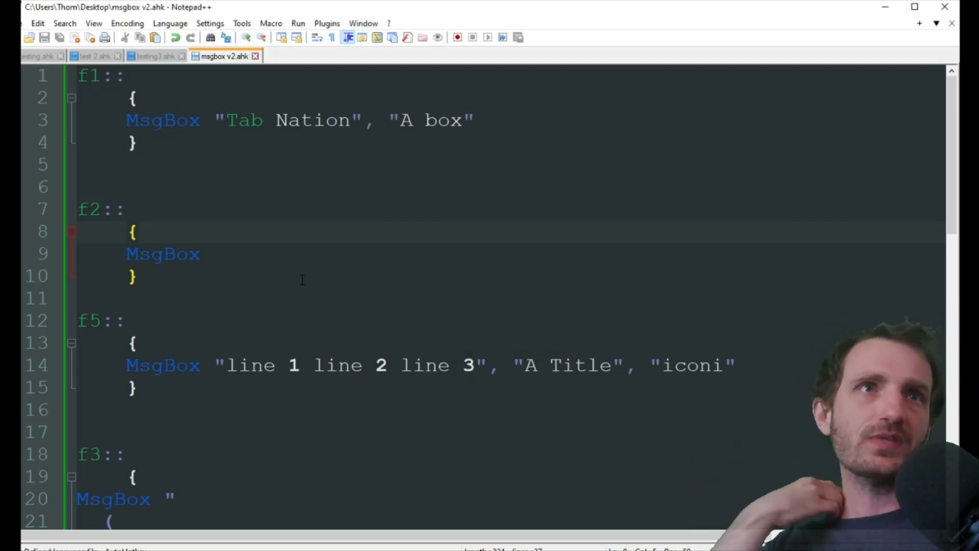
left_click(202, 253)
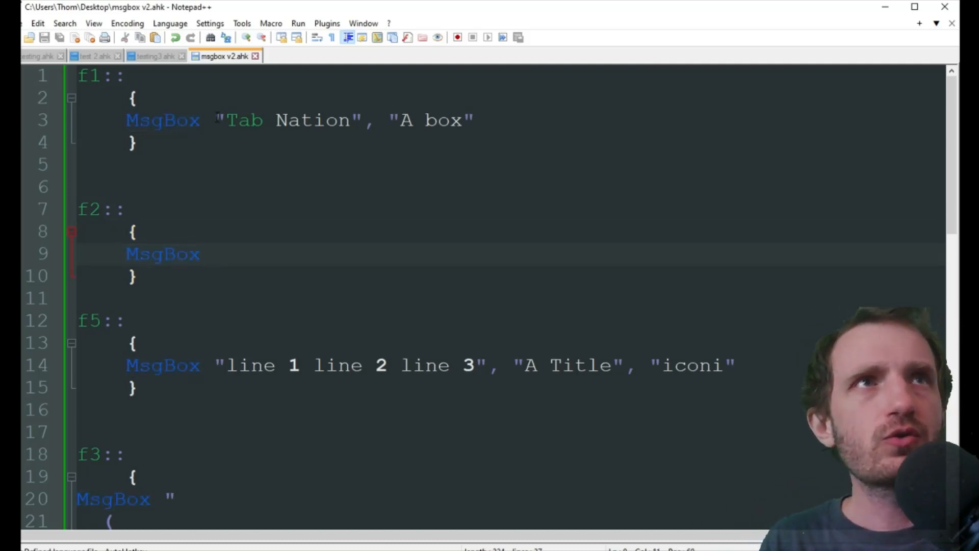
left_click_drag(216, 121, 474, 121)
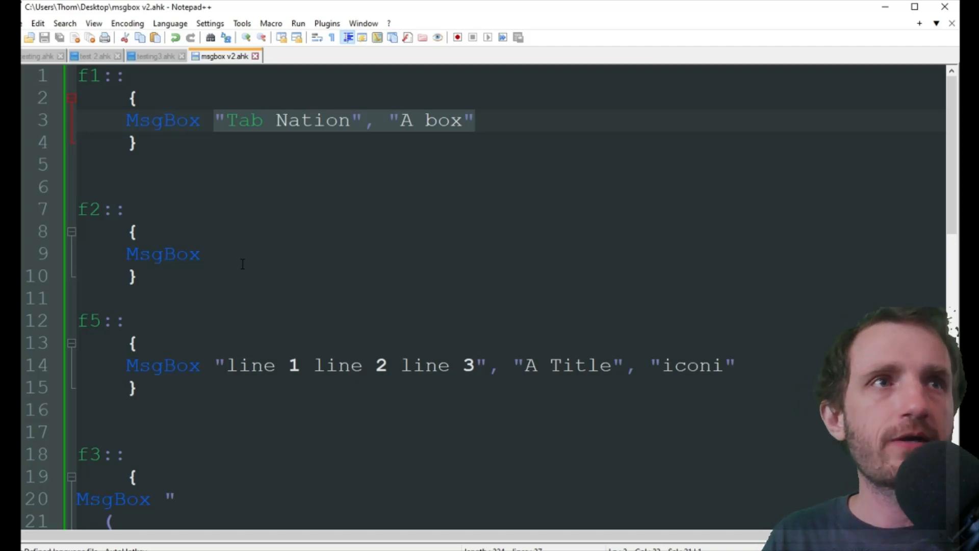
scroll("down", 3)
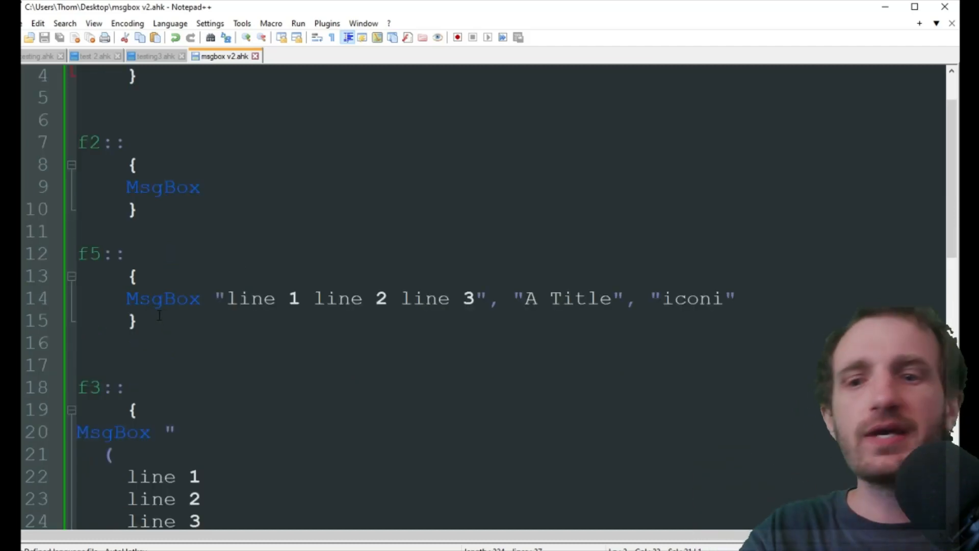
mouse_move(213, 257)
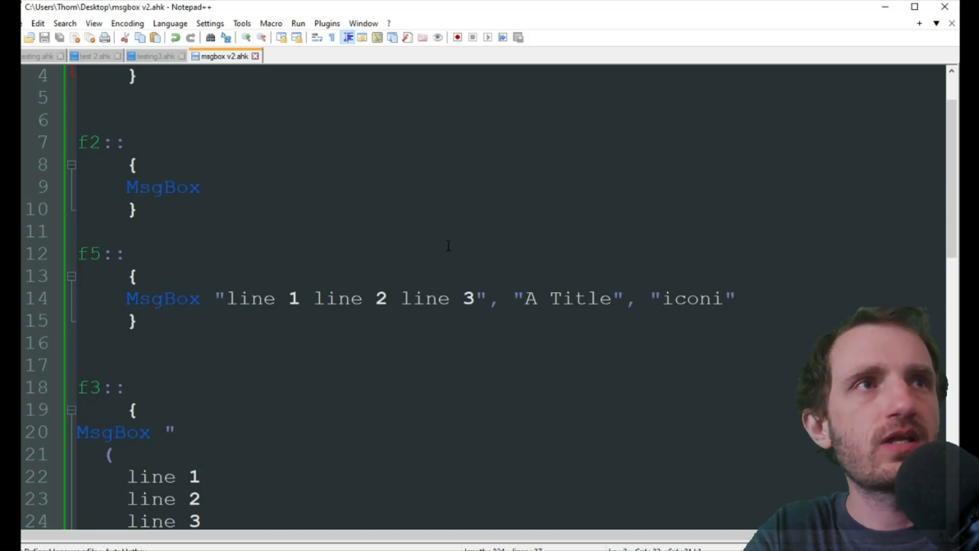
mouse_move(534, 254)
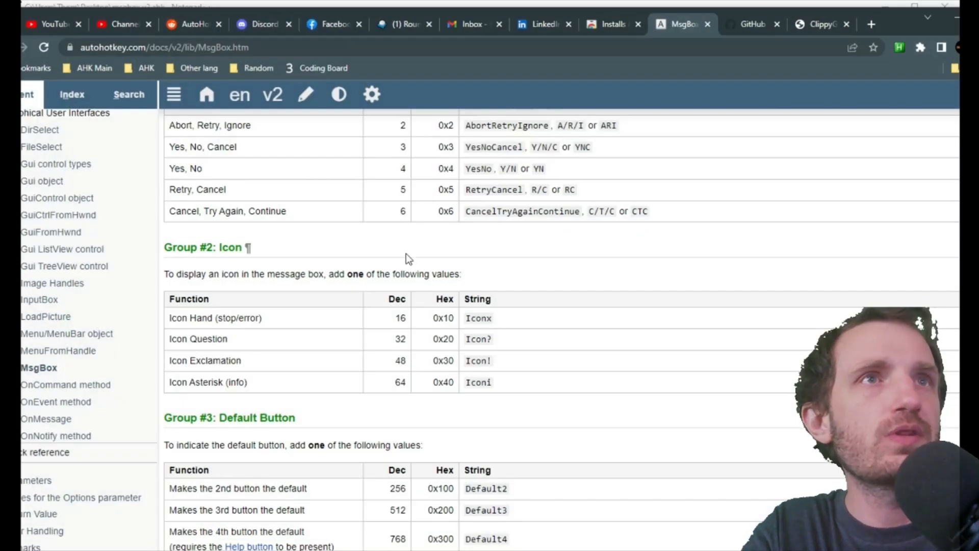
mouse_move(378, 327)
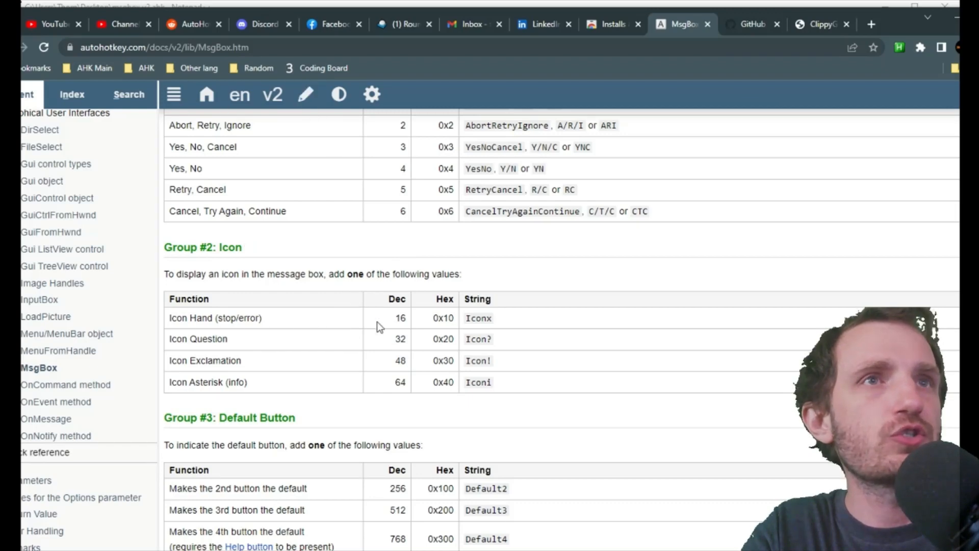
Select the Iconi option string in the Icon table and bring up the TN AHK helper extension.
left_click_drag(473, 318, 479, 383)
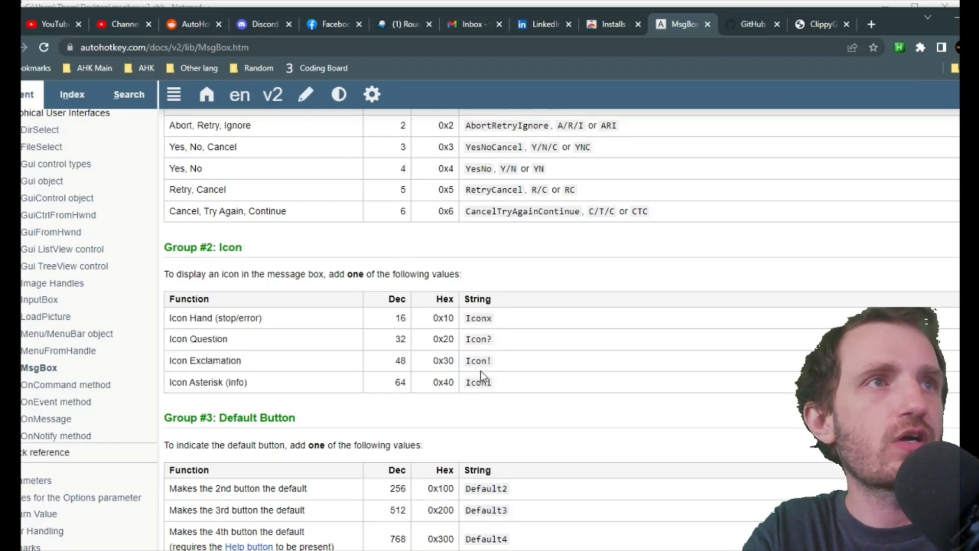
double_click(478, 382)
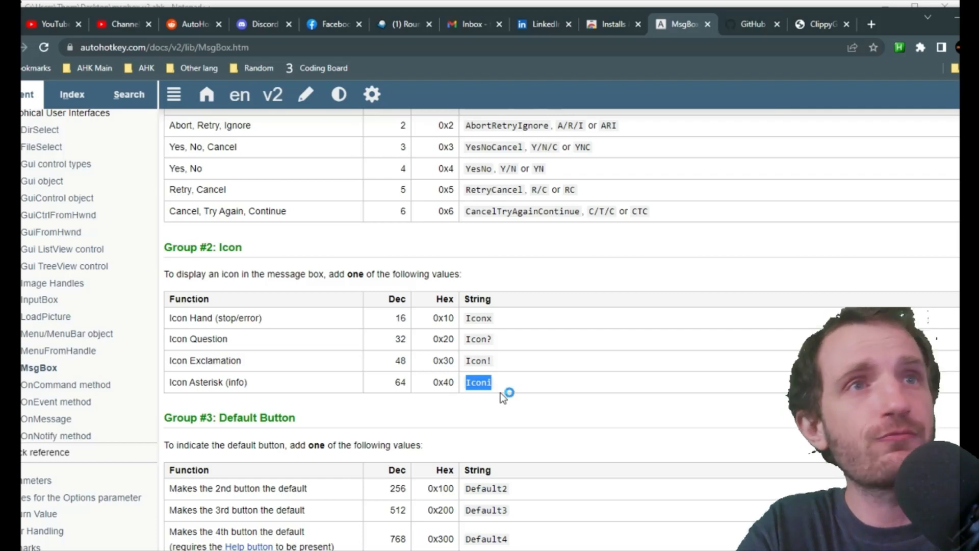
mouse_move(634, 244)
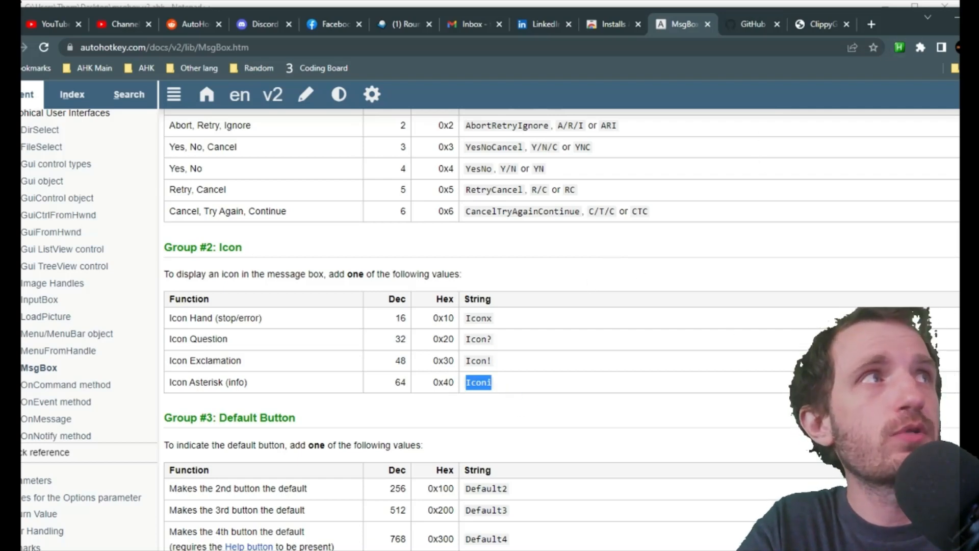
left_click(898, 47)
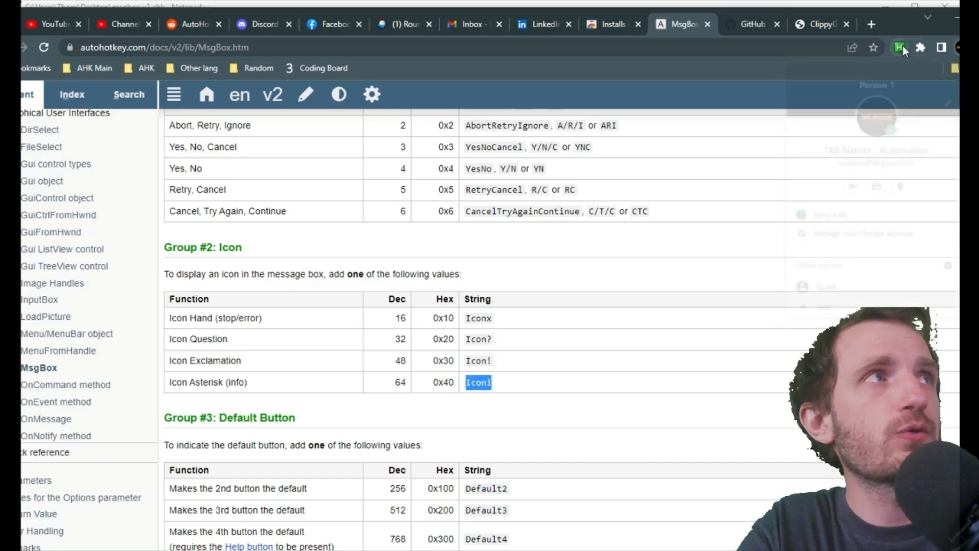
left_click(897, 47)
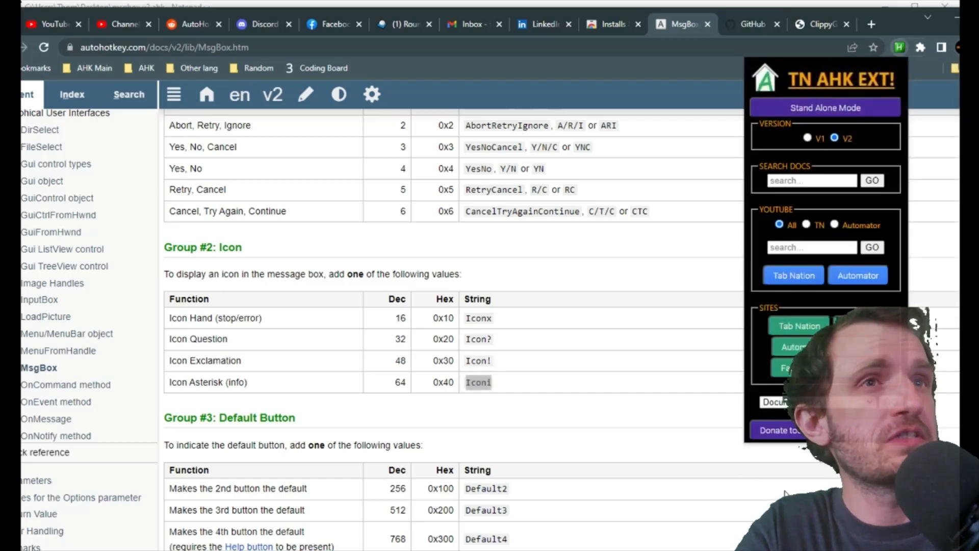
Search the documentation for msgbox, then close the MsgBox documentation tabs.
left_click(812, 179)
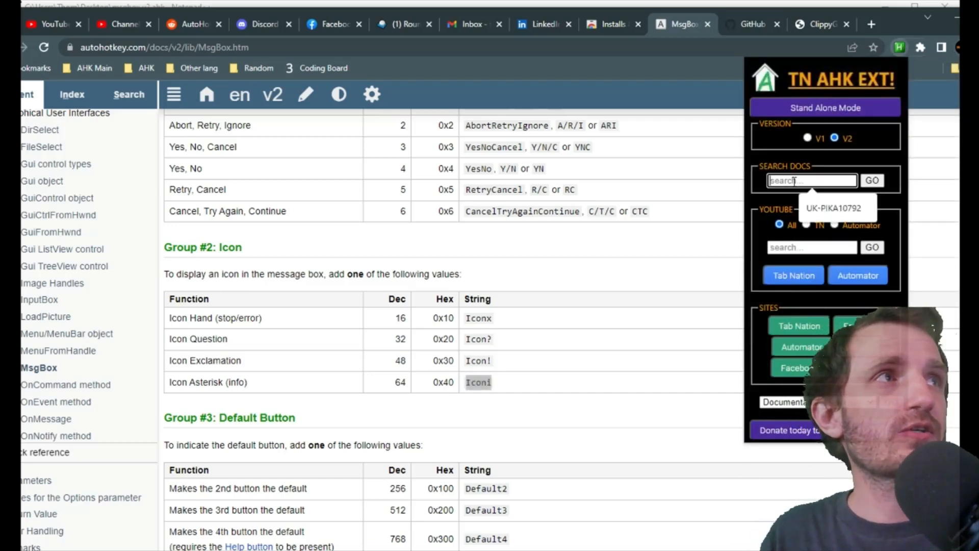
type("msgbo")
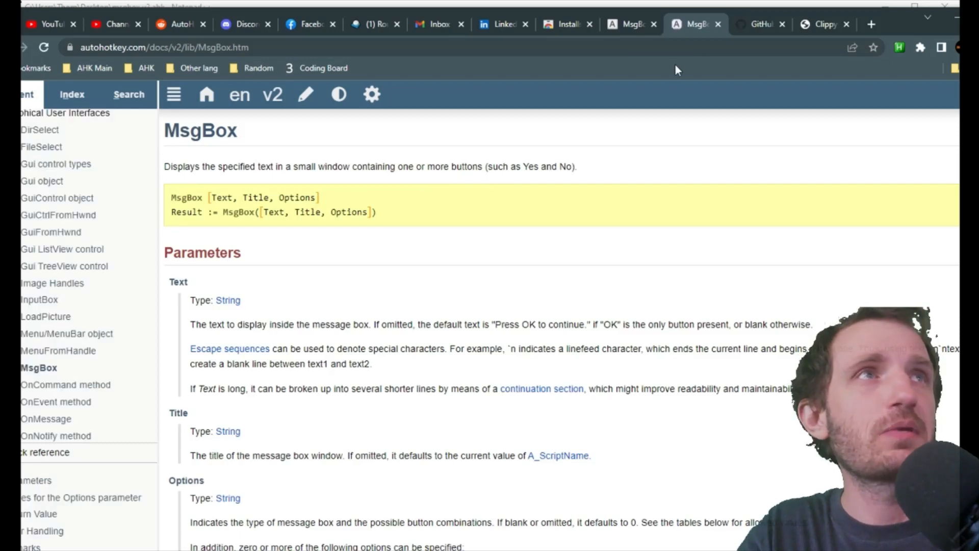
left_click(760, 24)
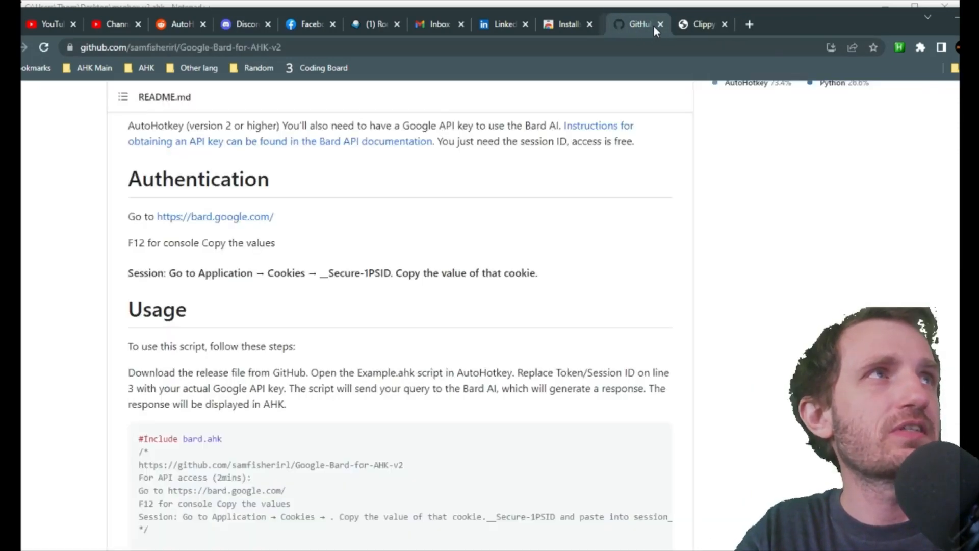
left_click(818, 24)
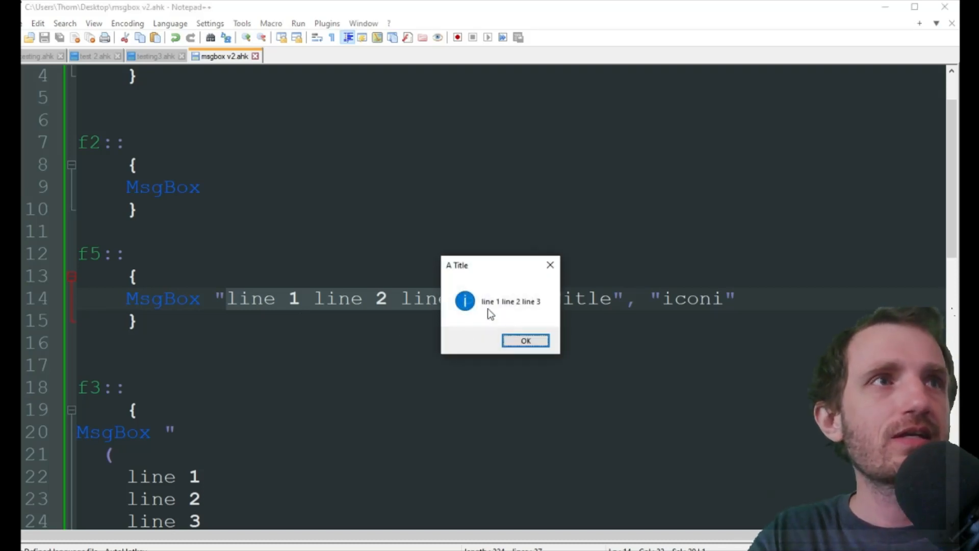
mouse_move(490, 339)
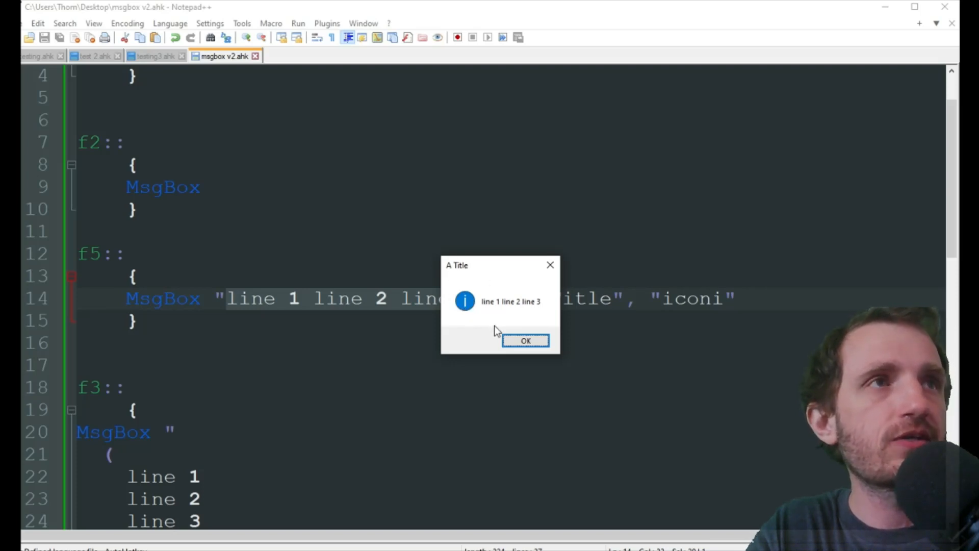
Close the A Title info-icon message box shown by the F5 hotkey.
left_click(526, 341)
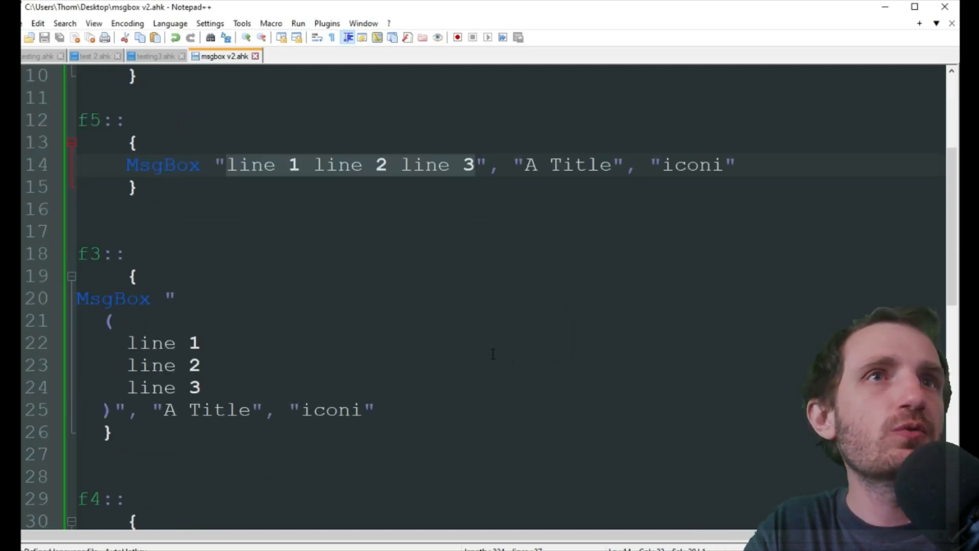
Insert `n breaks before line 2 and line 3 in the F5 MsgBox text on line 14.
scroll("down", 3)
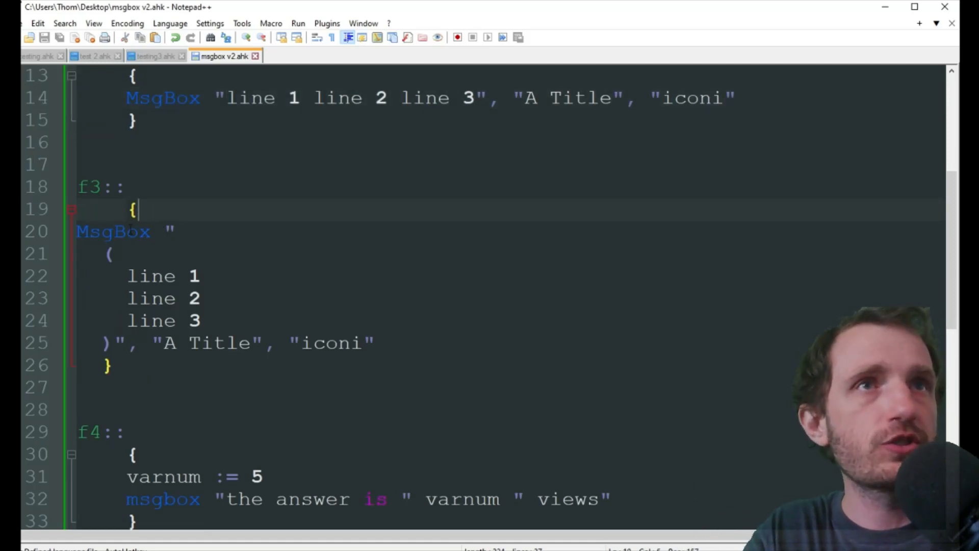
double_click(111, 232)
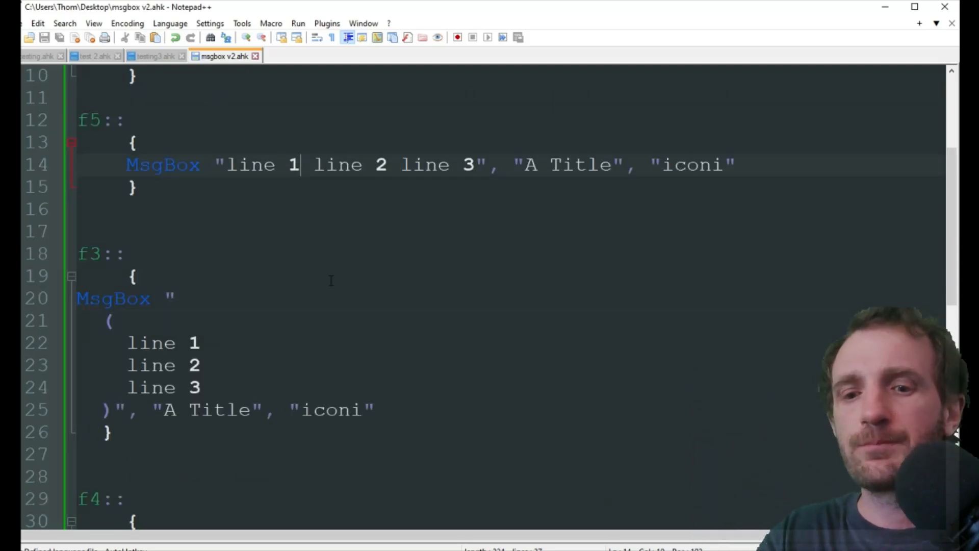
type("`n")
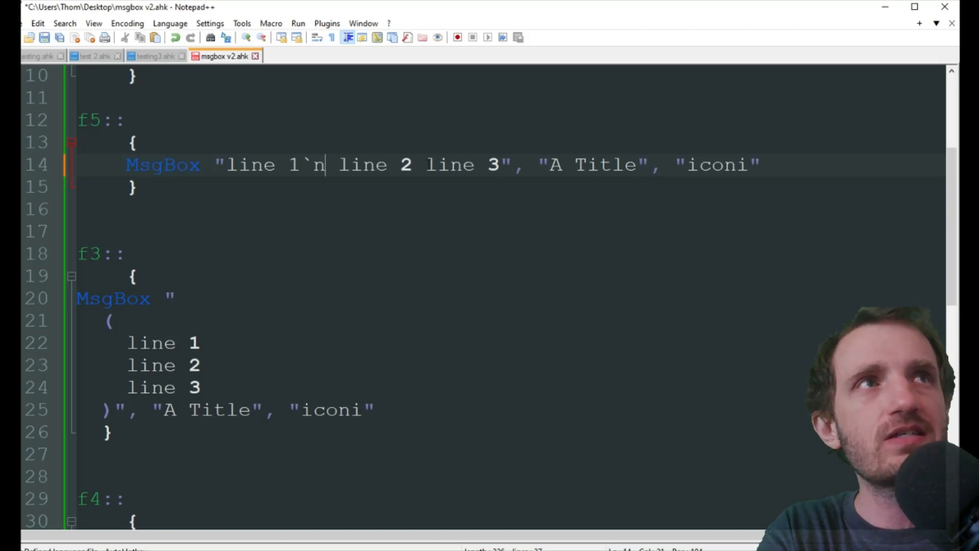
type("`n")
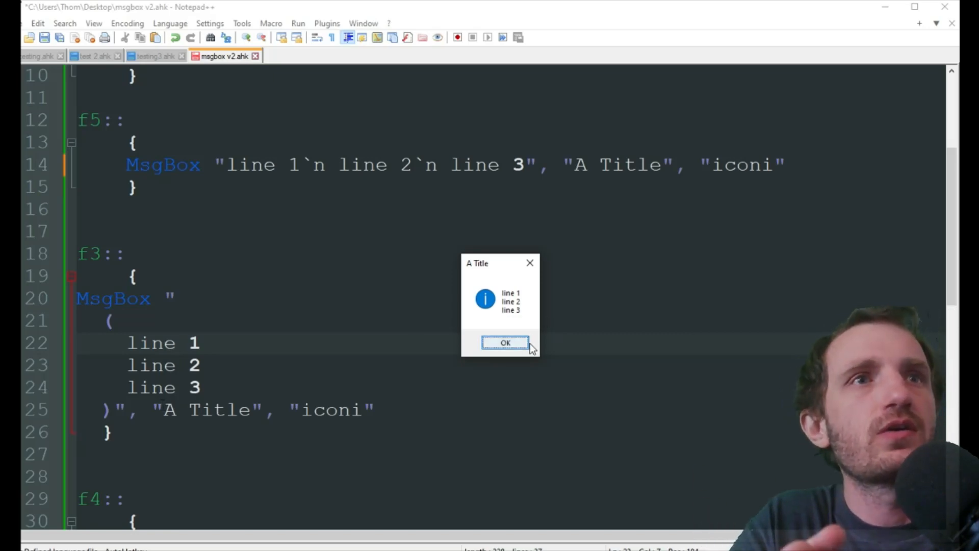
mouse_move(519, 349)
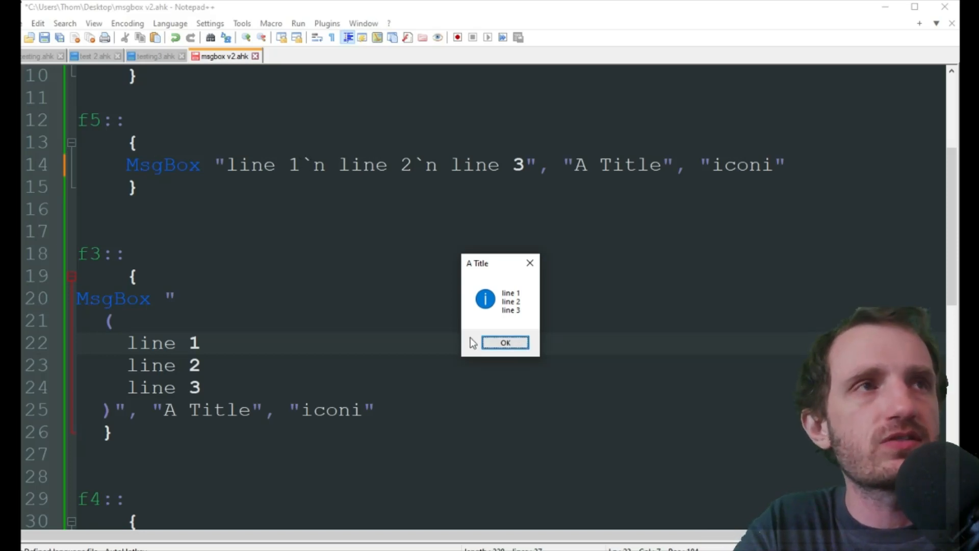
mouse_move(507, 340)
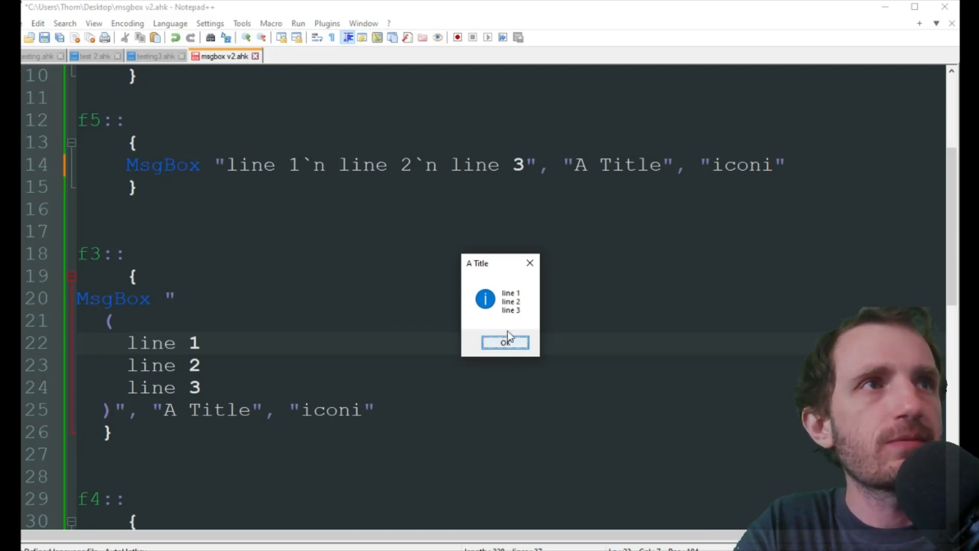
mouse_move(495, 334)
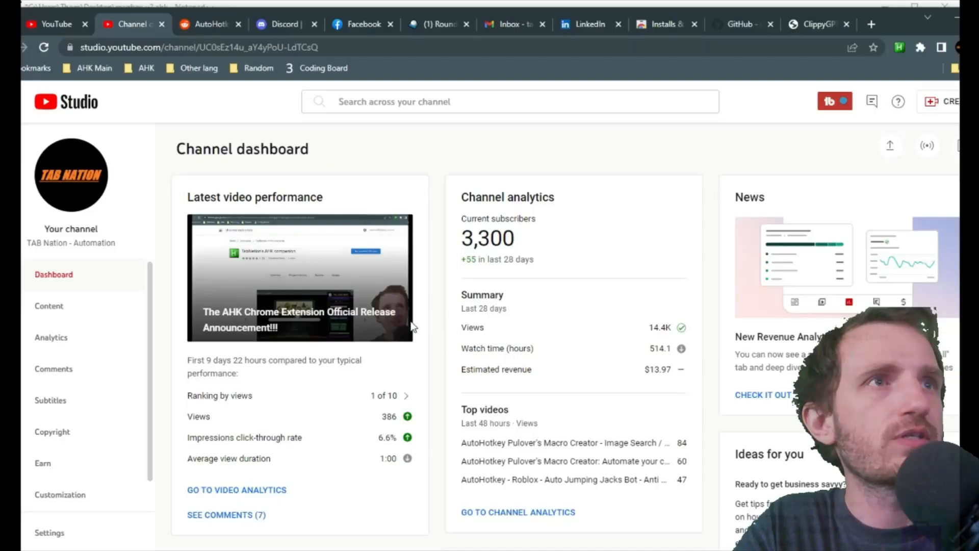
left_click(818, 25)
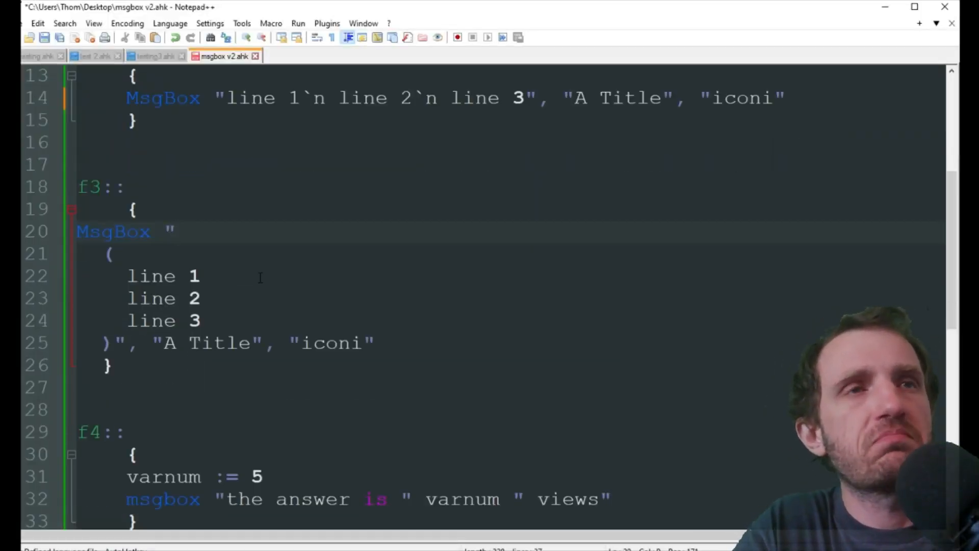
scroll("down", 3)
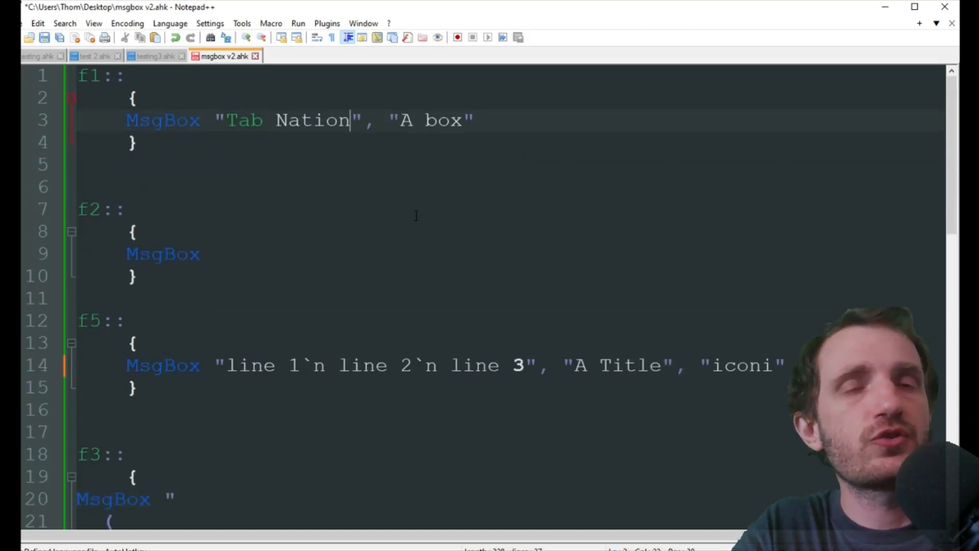
type("%")
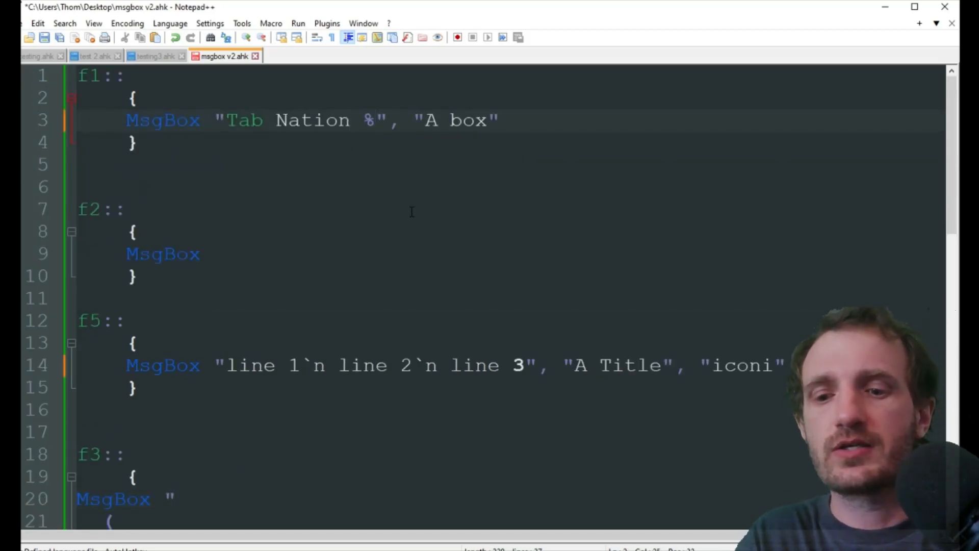
type("varname")
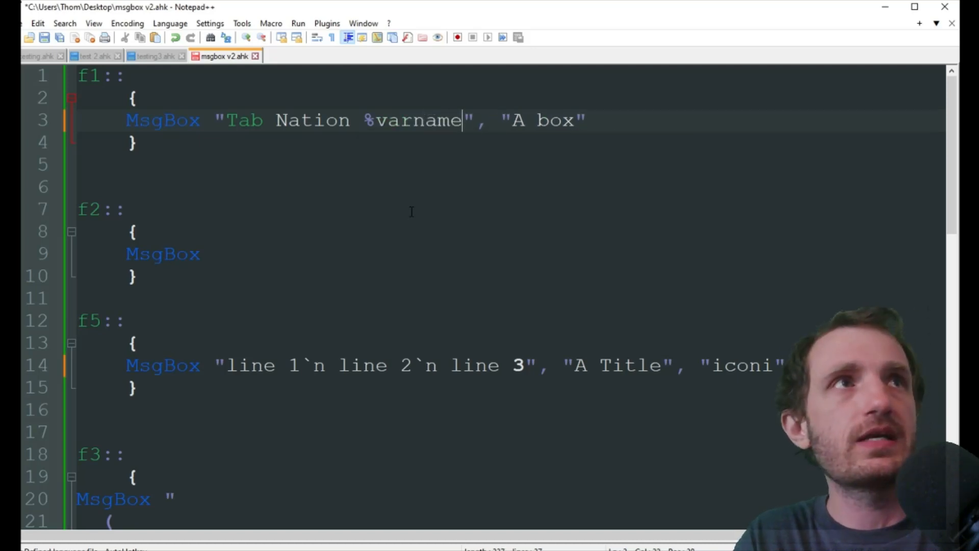
type("%")
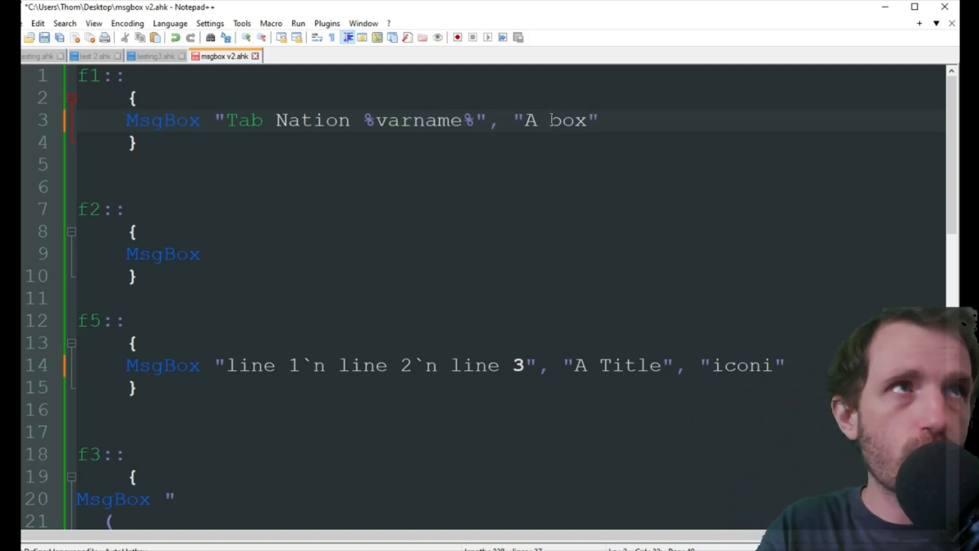
double_click(418, 121)
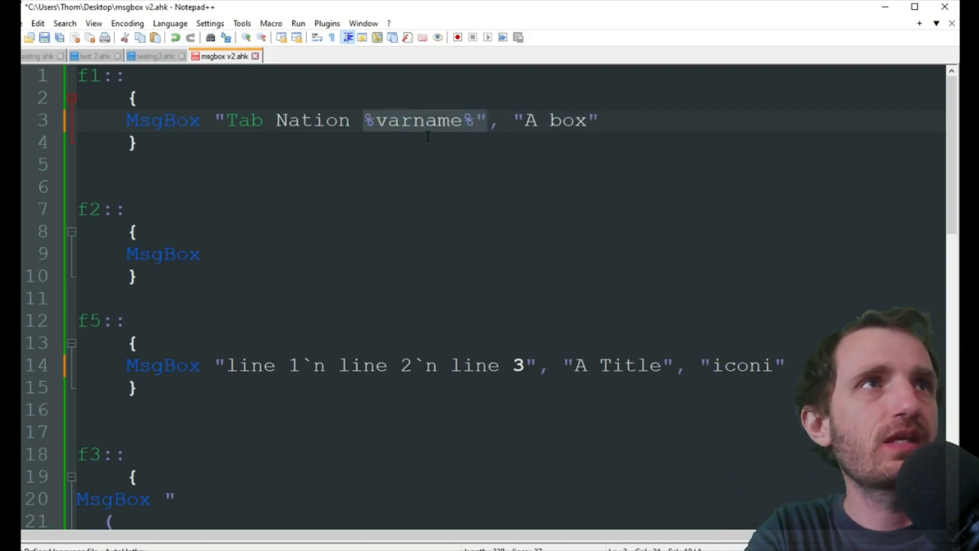
key("Delete")
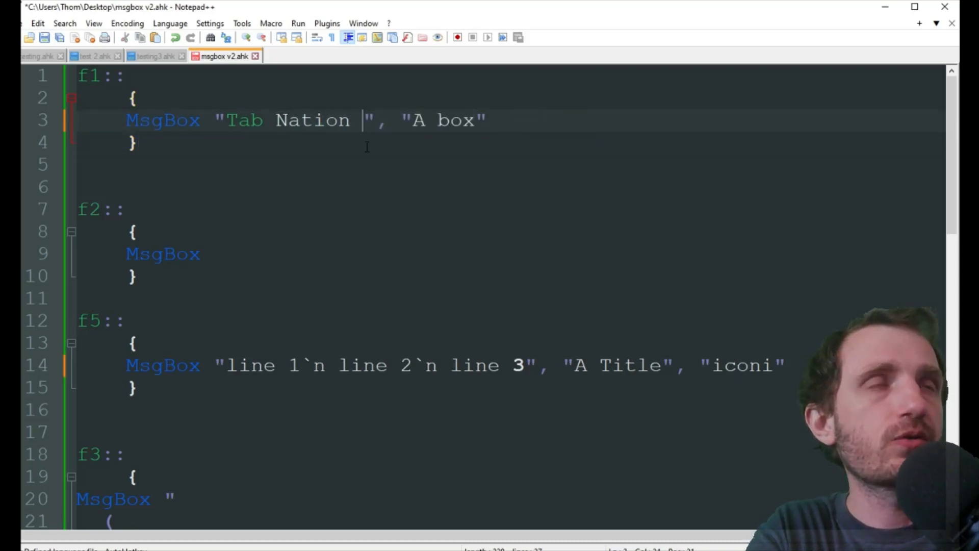
scroll("down", 3)
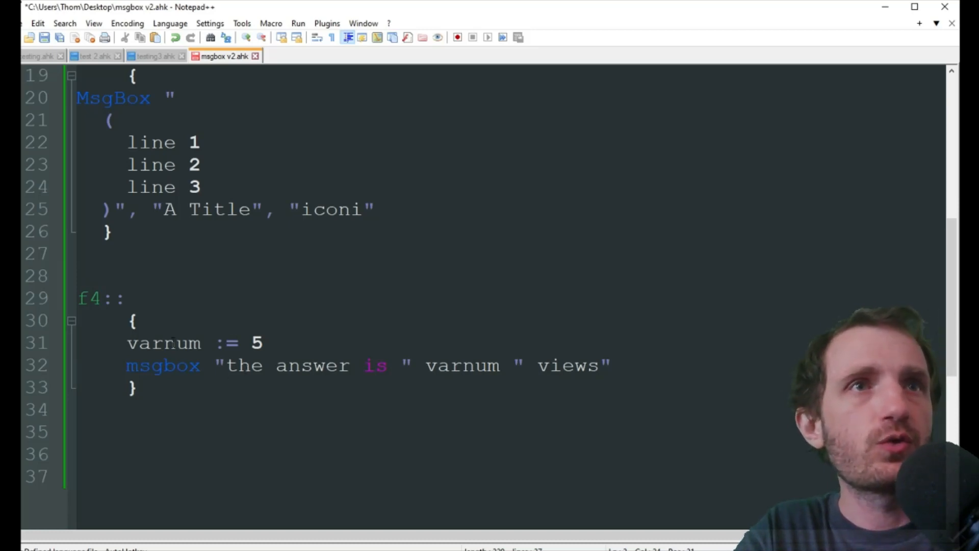
Restore the := operator in varnum := 5 and save msgbox v2.ahk.
double_click(162, 343)
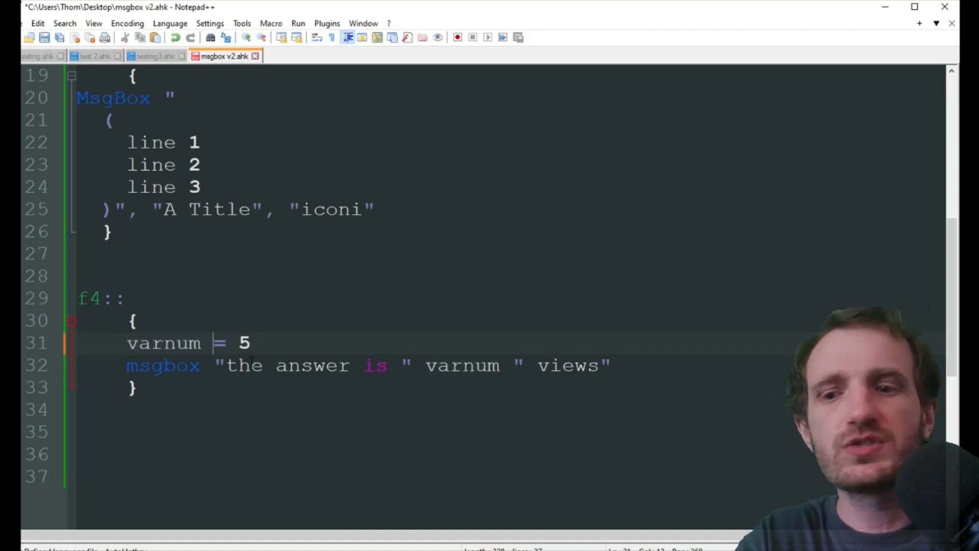
type(":")
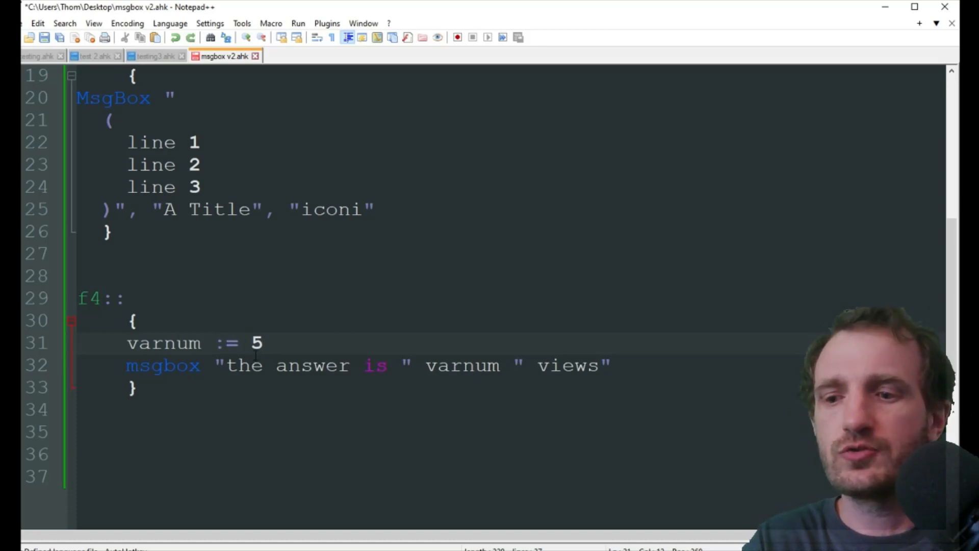
type("S")
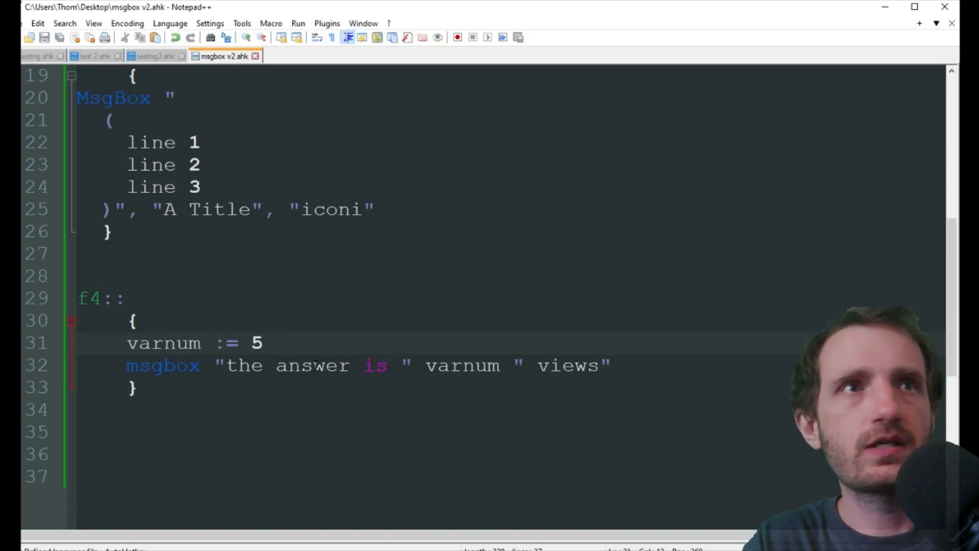
Highlight the quoted text 'the answer is' and varnum on line 32 to show its occurrences.
double_click(162, 365)
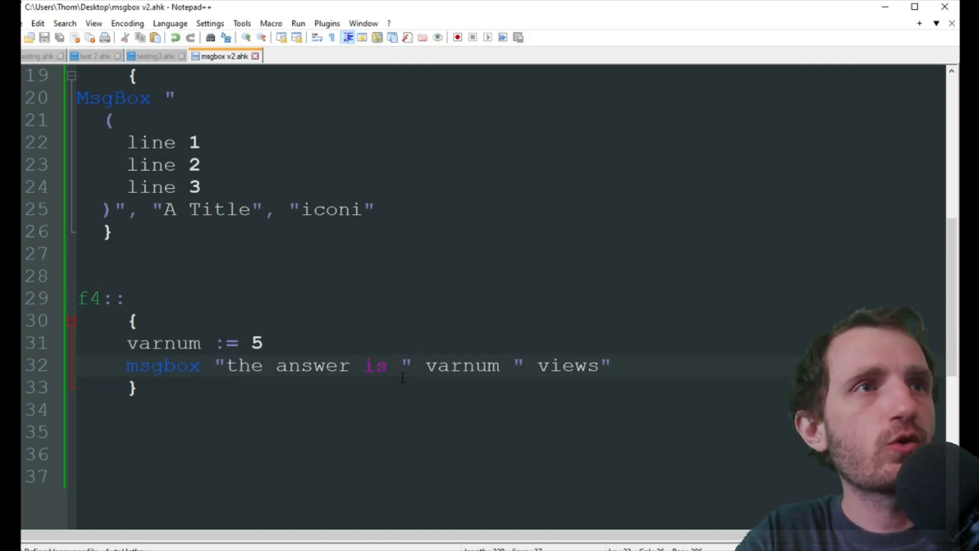
left_click_drag(221, 366, 409, 365)
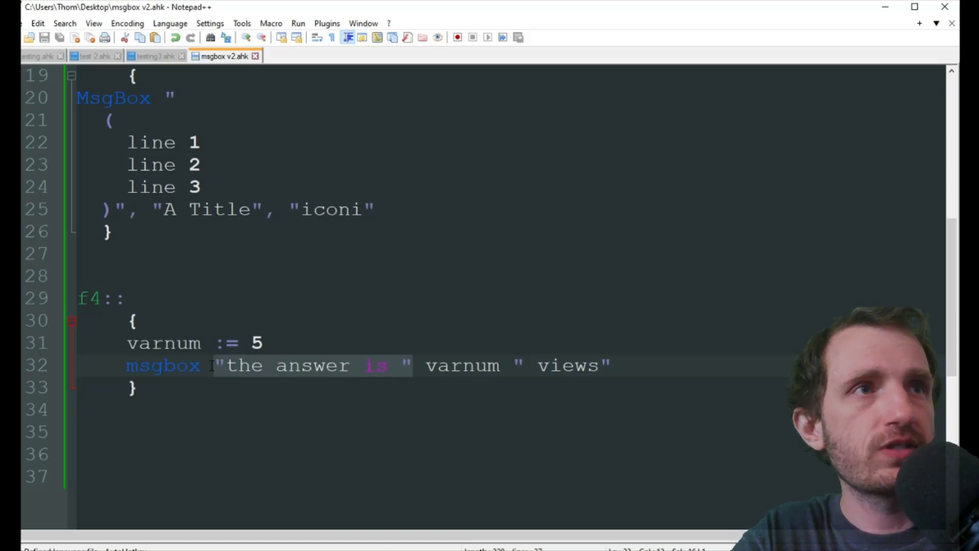
double_click(462, 365)
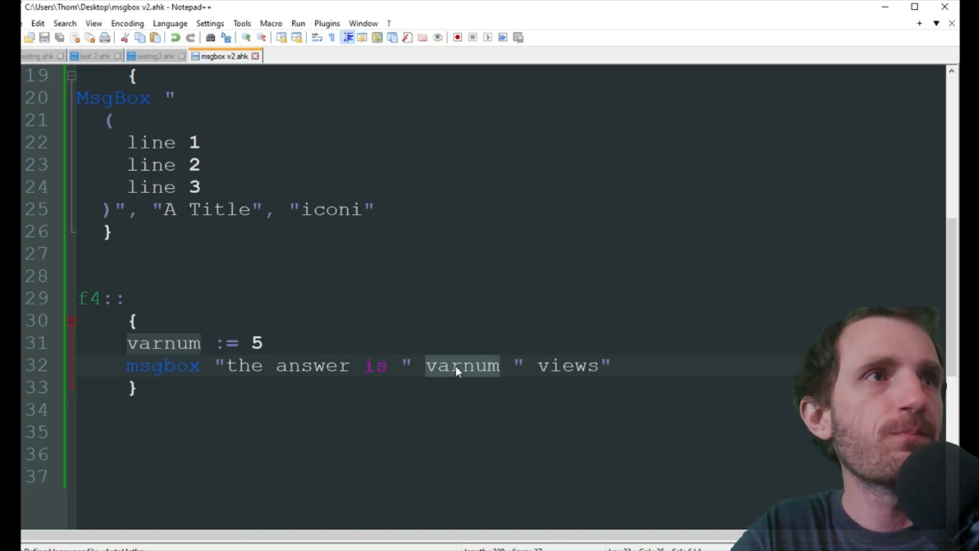
mouse_move(589, 345)
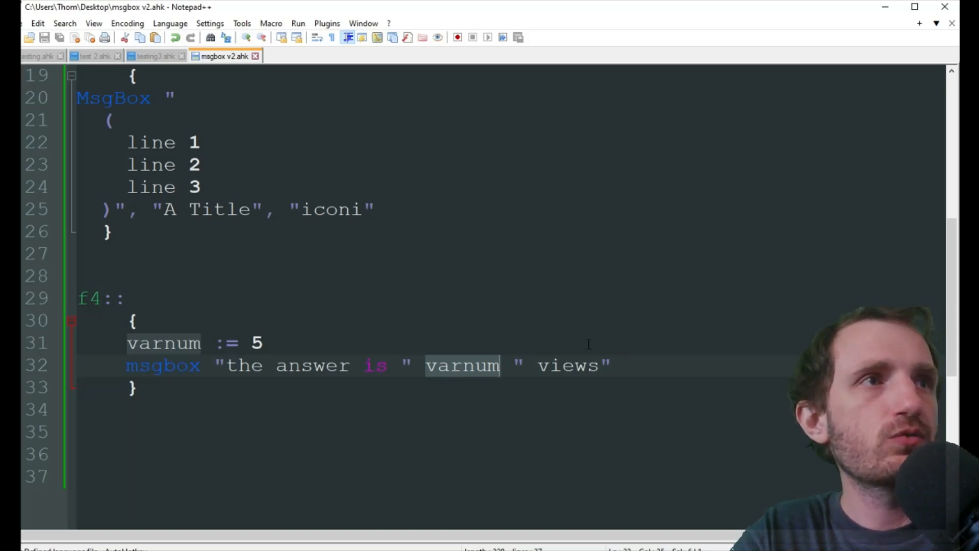
mouse_move(521, 335)
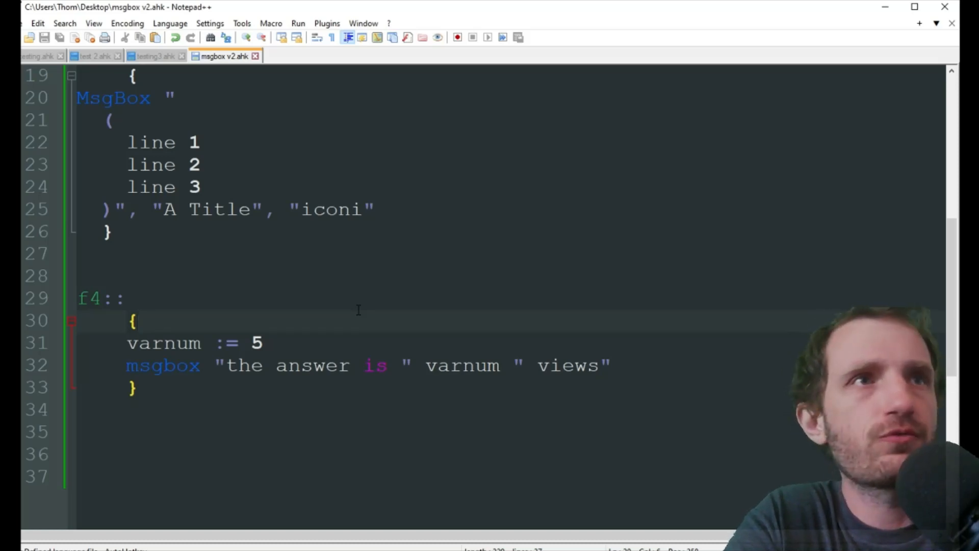
key("f4")
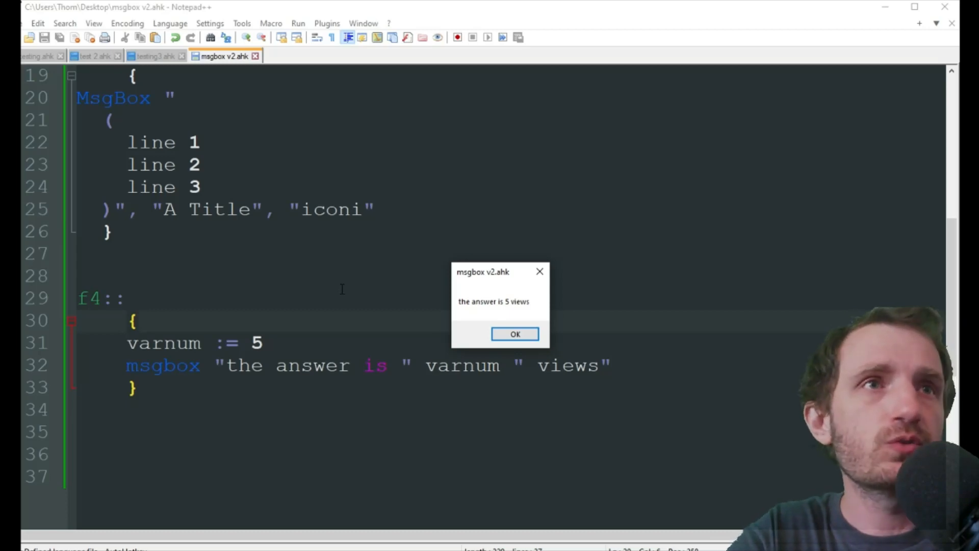
mouse_move(439, 298)
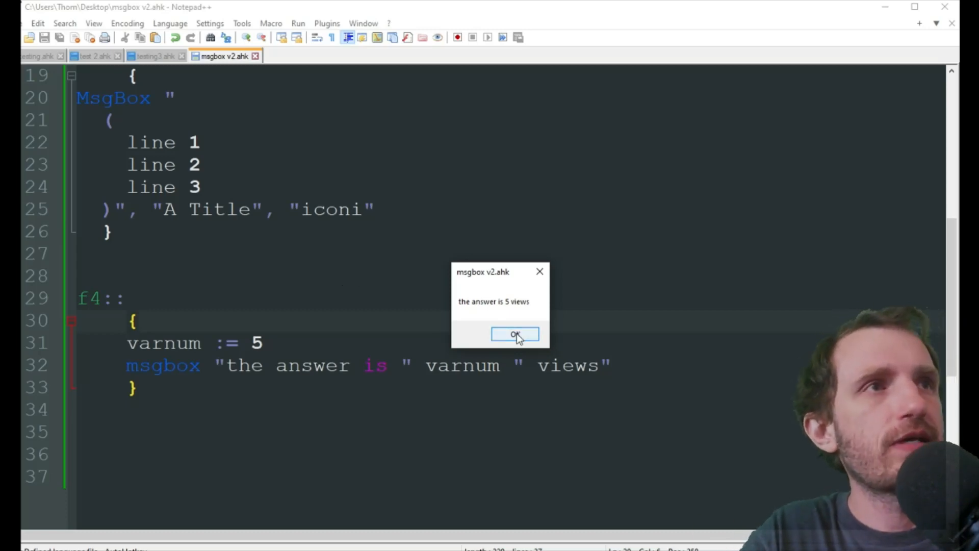
left_click(514, 334)
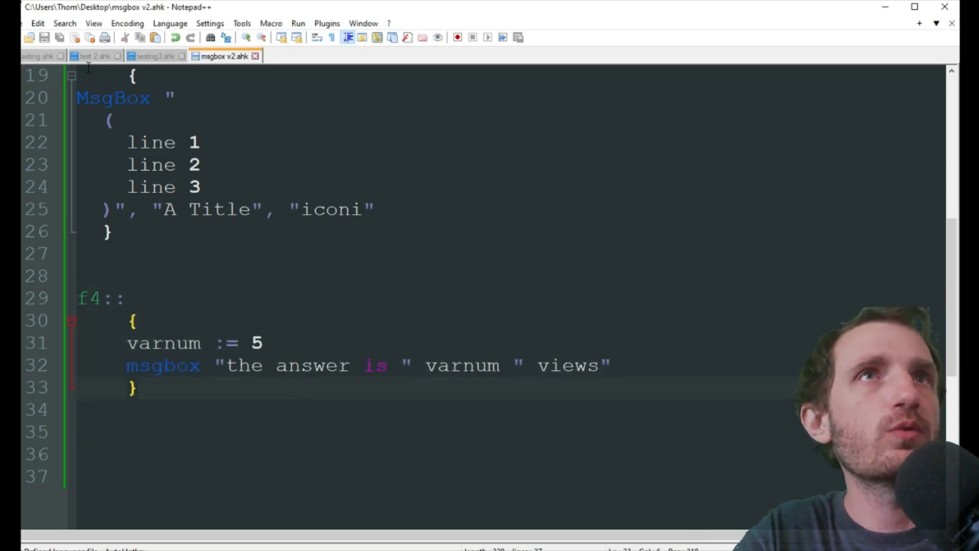
Switch to the test 2.ahk script with the timed Yes/No MsgBox.
left_click(96, 55)
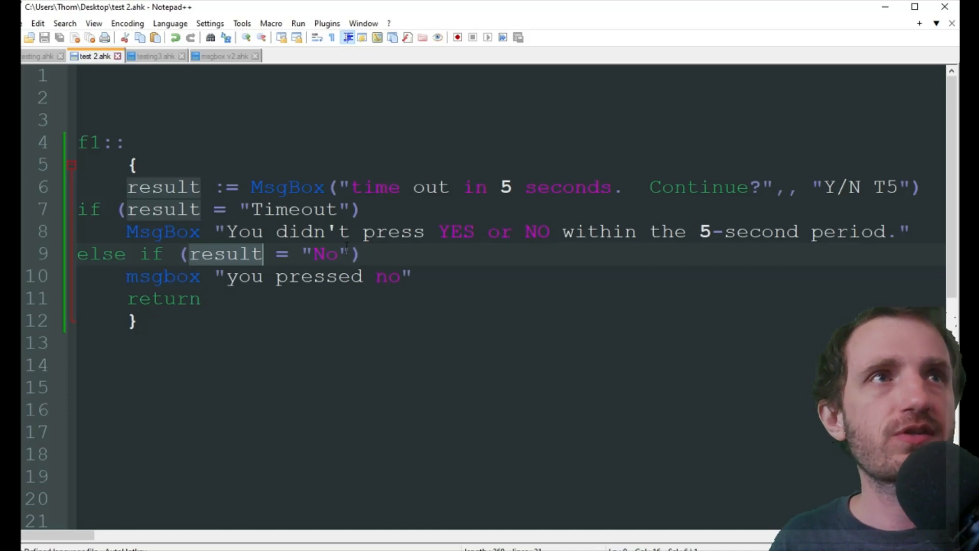
double_click(326, 253)
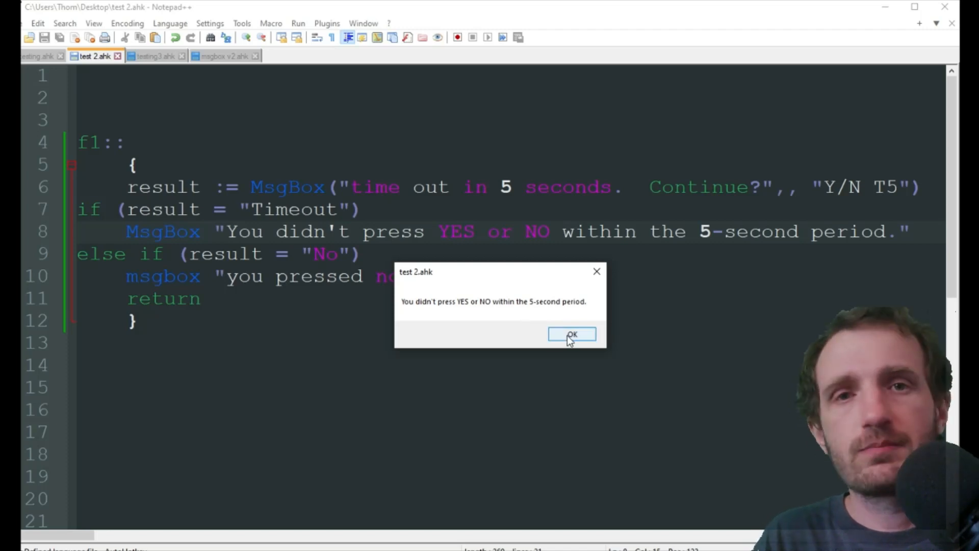
left_click(571, 333)
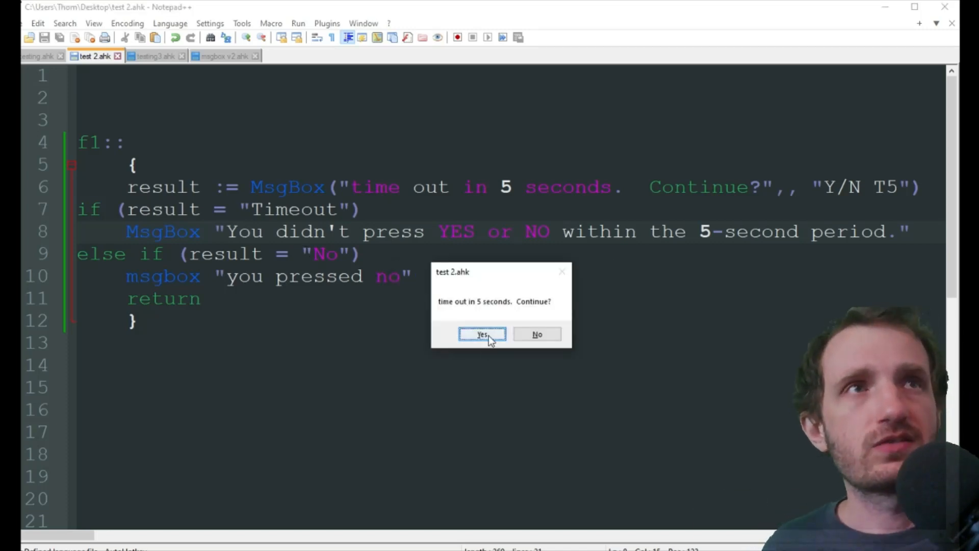
left_click(481, 334)
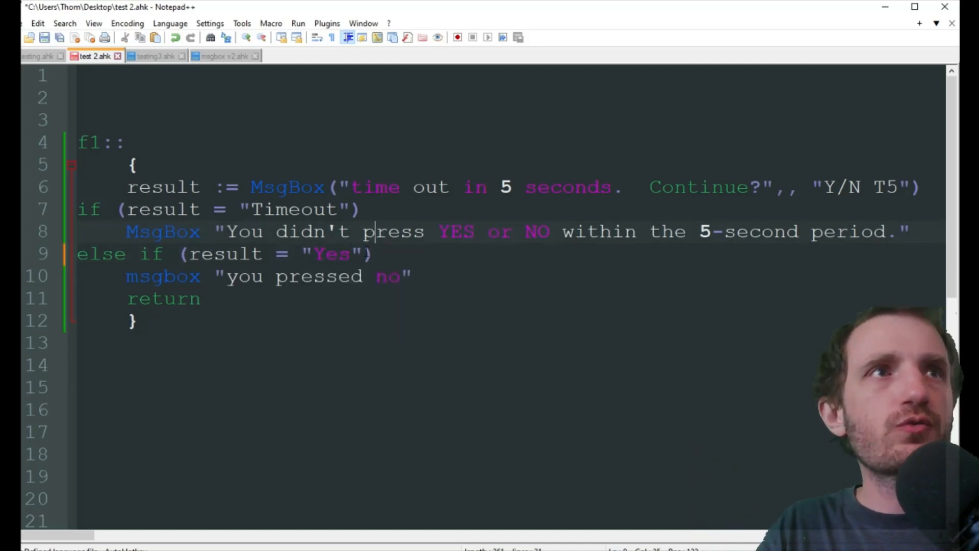
Change the No check to Yes, reload the script, and confirm the 'you pressed Yes' box.
type("Yes")
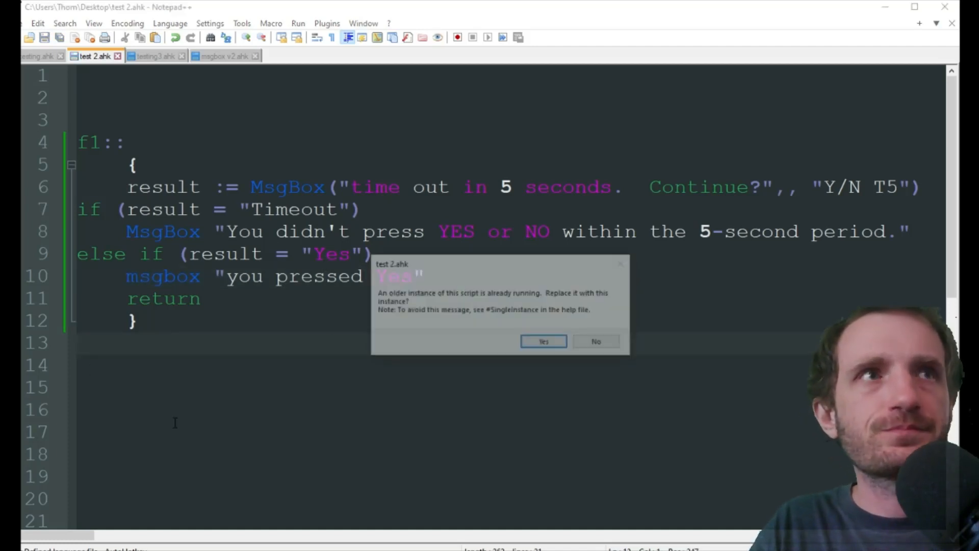
left_click(543, 340)
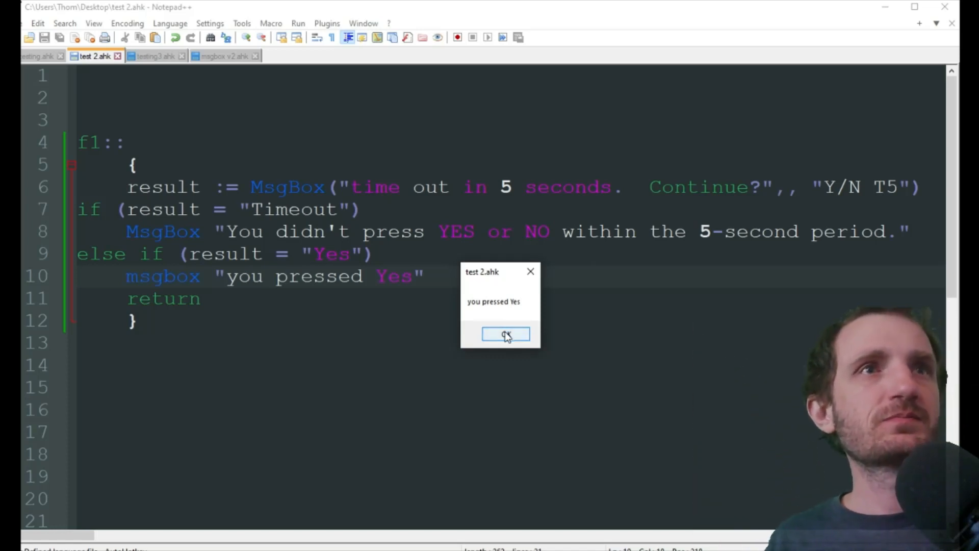
left_click(506, 334)
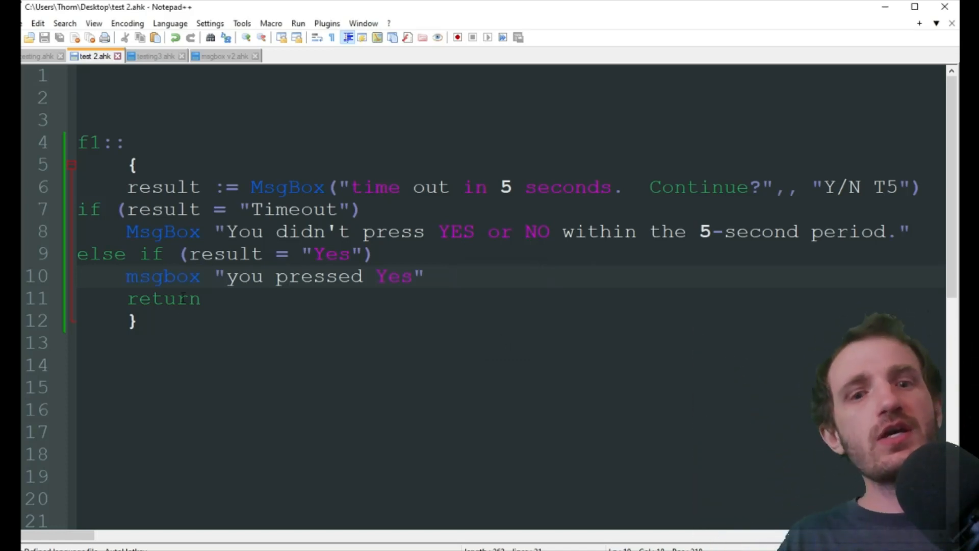